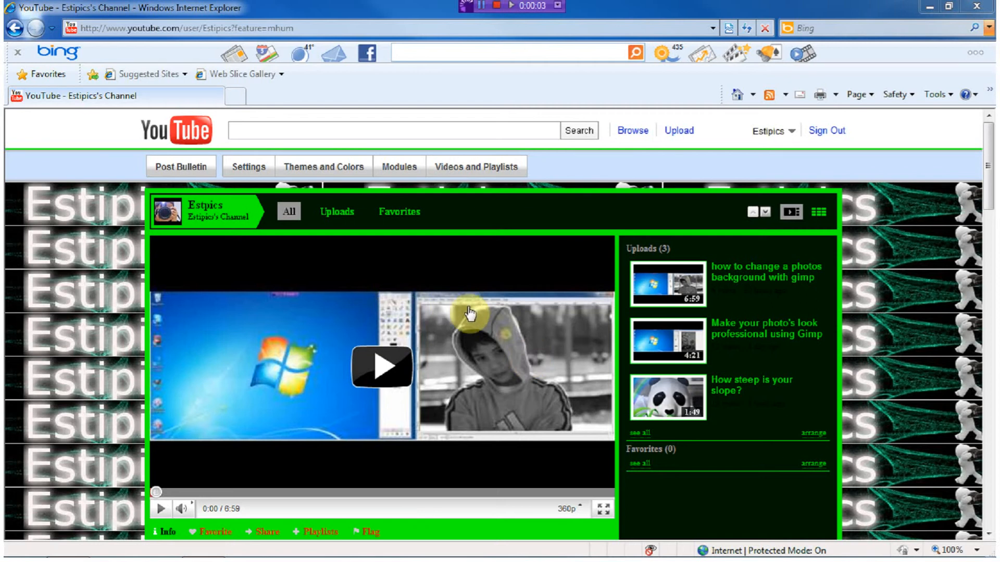
pyautogui.moveTo(478, 277)
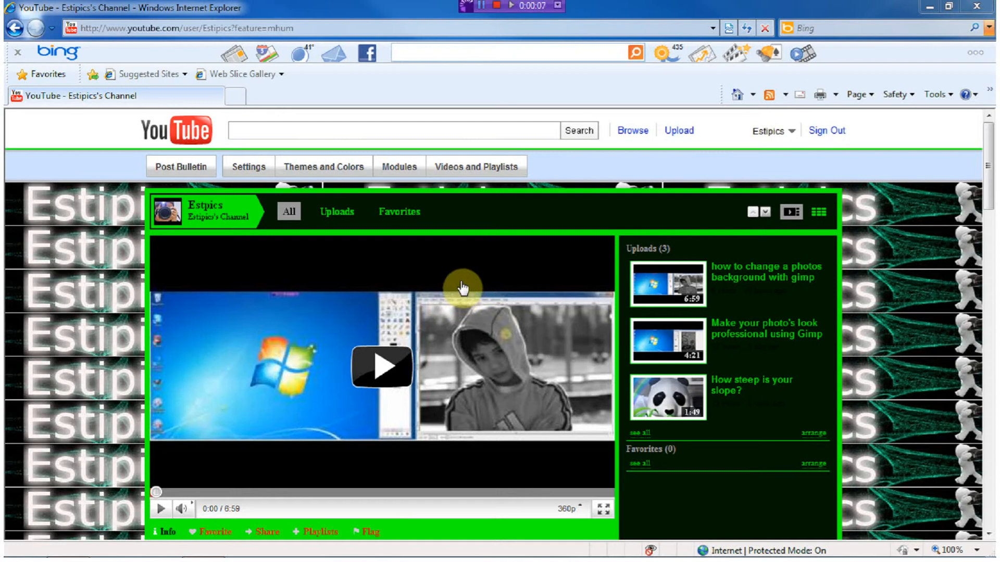
pyautogui.moveTo(433, 294)
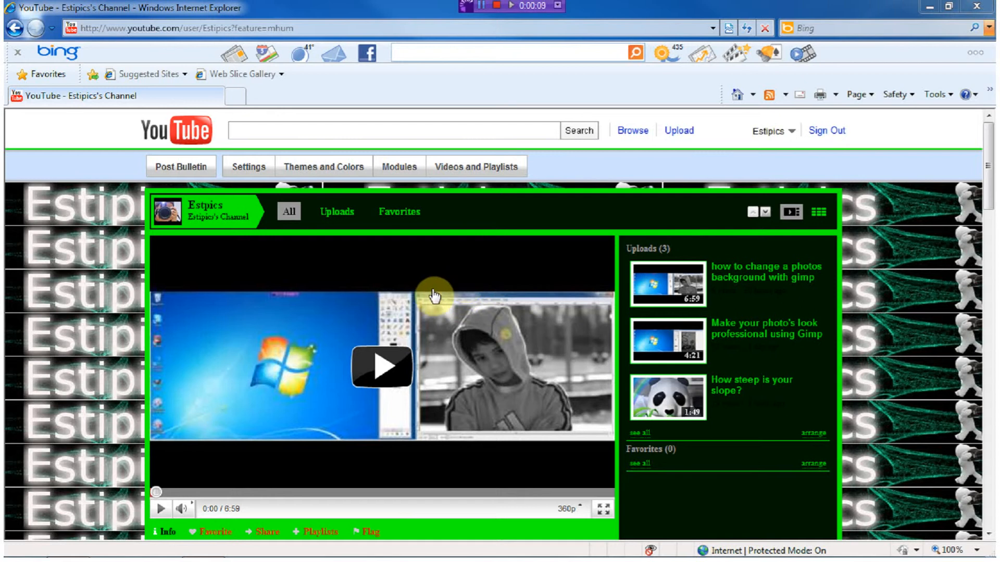
pyautogui.moveTo(391, 295)
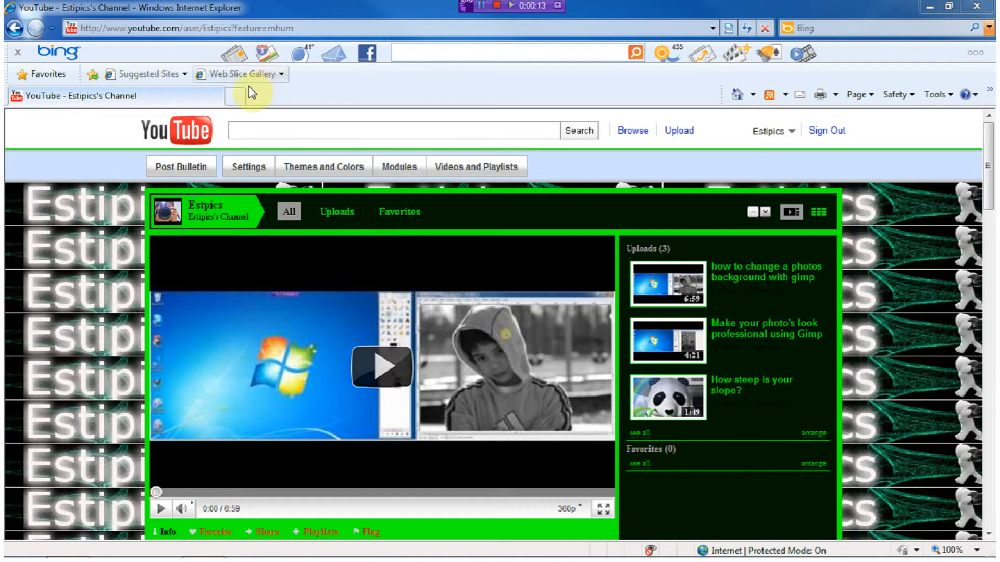
pyautogui.moveTo(234, 101)
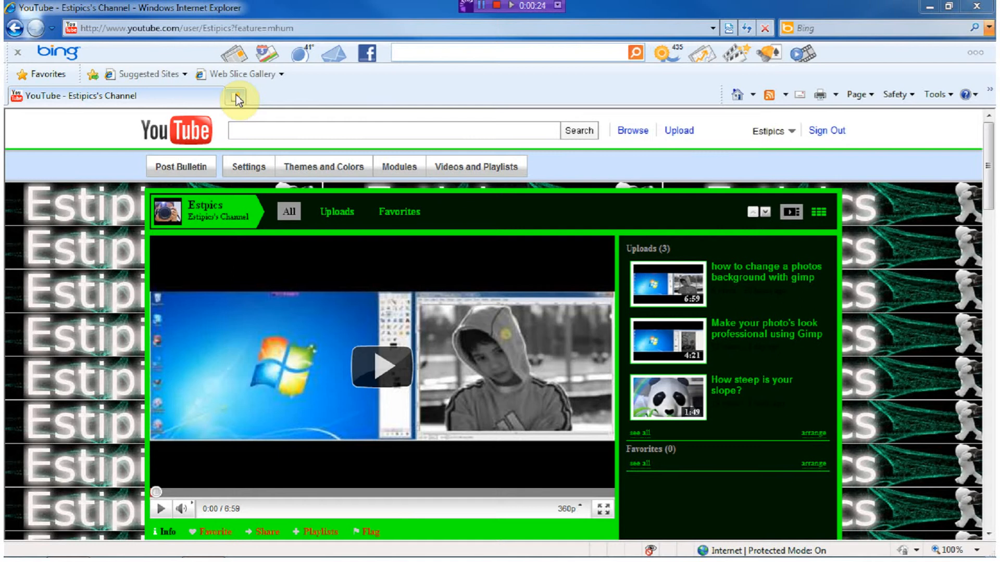
# - Search Google for "Gimp" in a fresh tab, bringing up results led by the official GIMP site
pyautogui.click(240, 96)
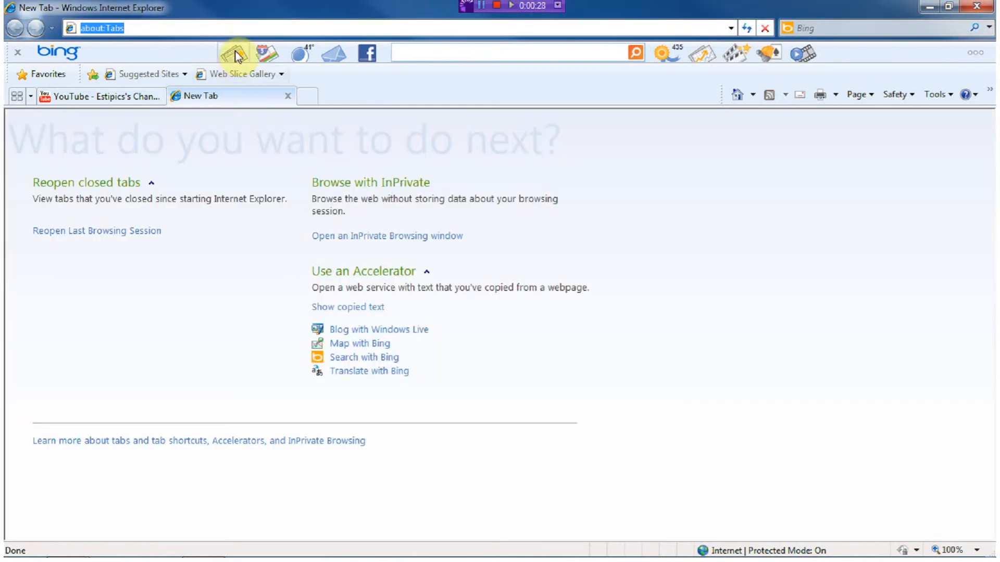
pyautogui.write('www.google.com/')
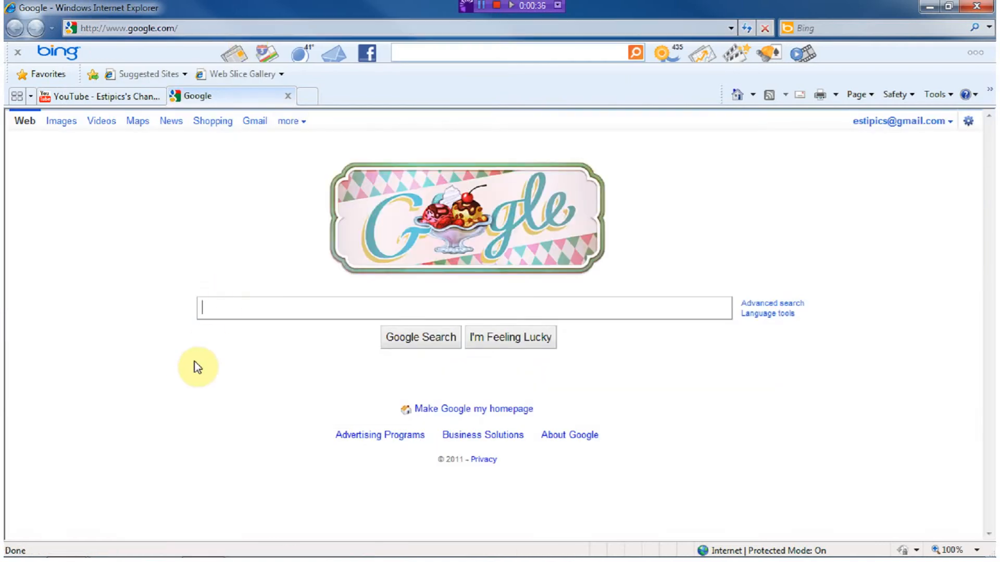
pyautogui.write('Gimp')
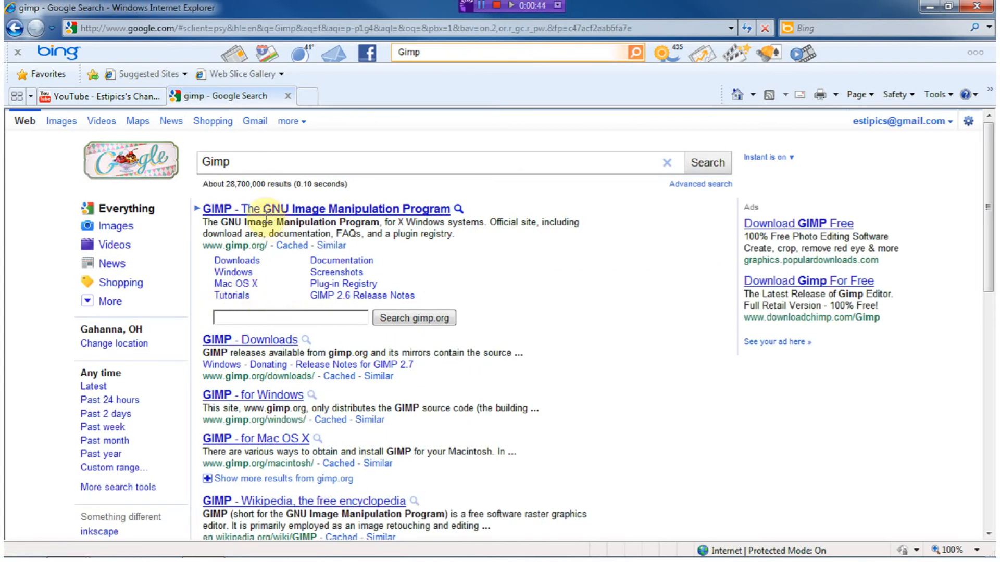
pyautogui.moveTo(236, 261)
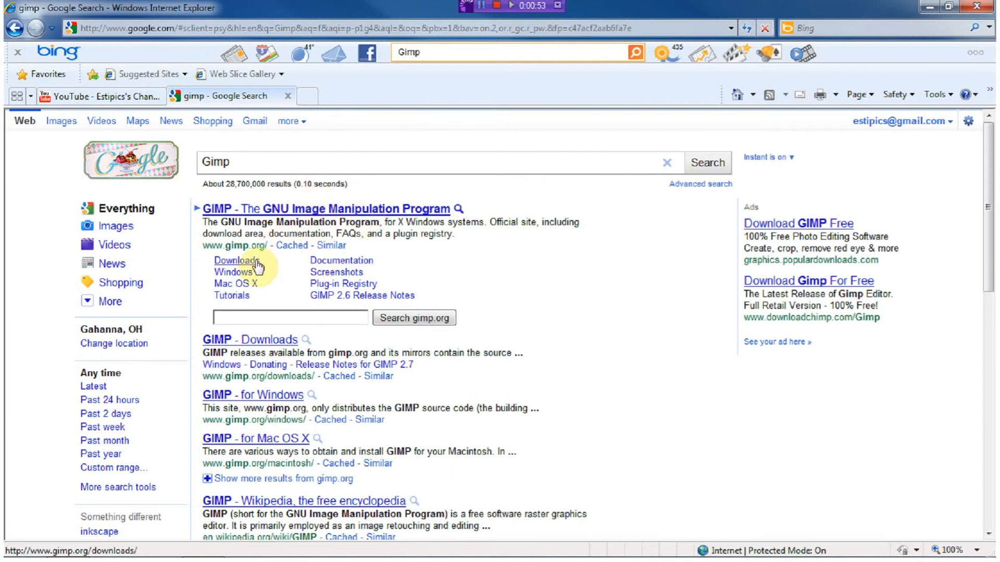
# - Go to the gimp.org Downloads page listing the GIMP 2.6.11 Windows installer and user manual packages
pyautogui.click(229, 260)
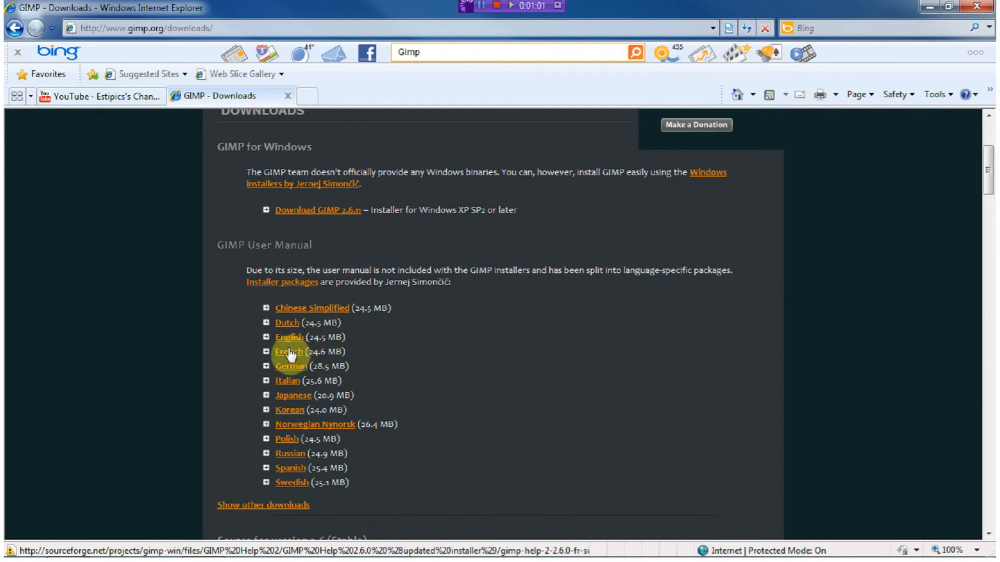
pyautogui.scroll(-3)
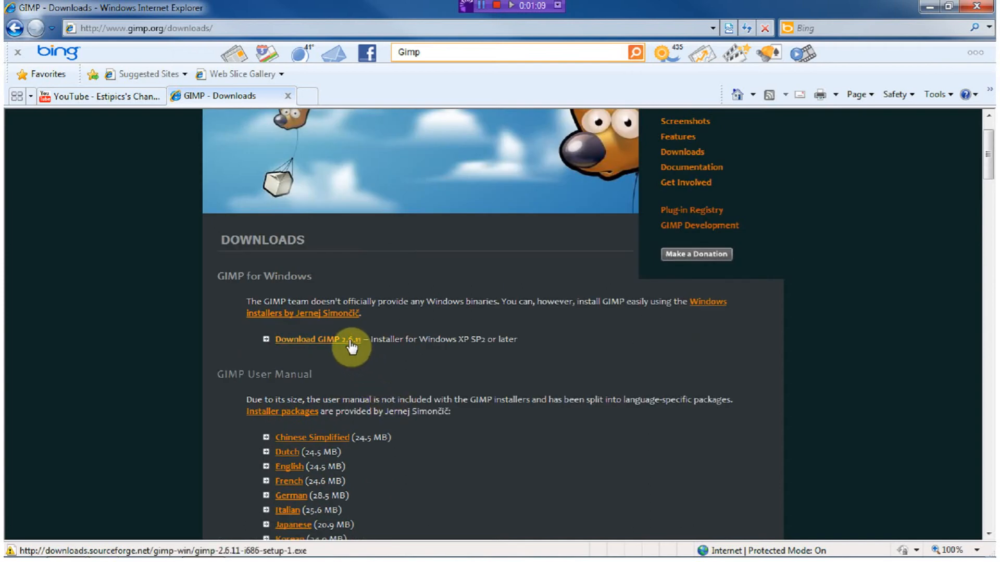
# - Start the GIMP 2.6.11 Windows installer download on SourceForge, then cancel the File Download warning
pyautogui.click(308, 338)
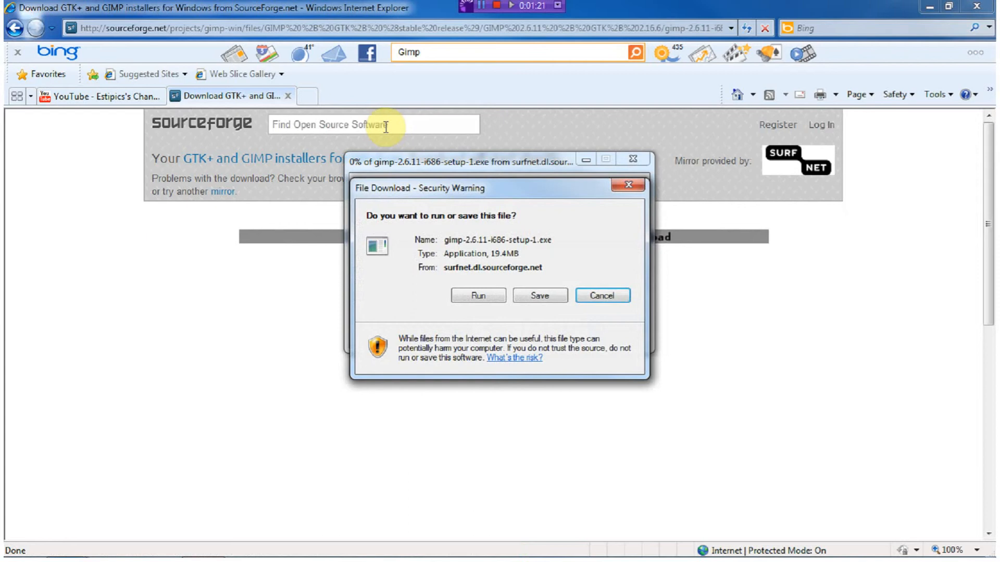
pyautogui.moveTo(532, 271)
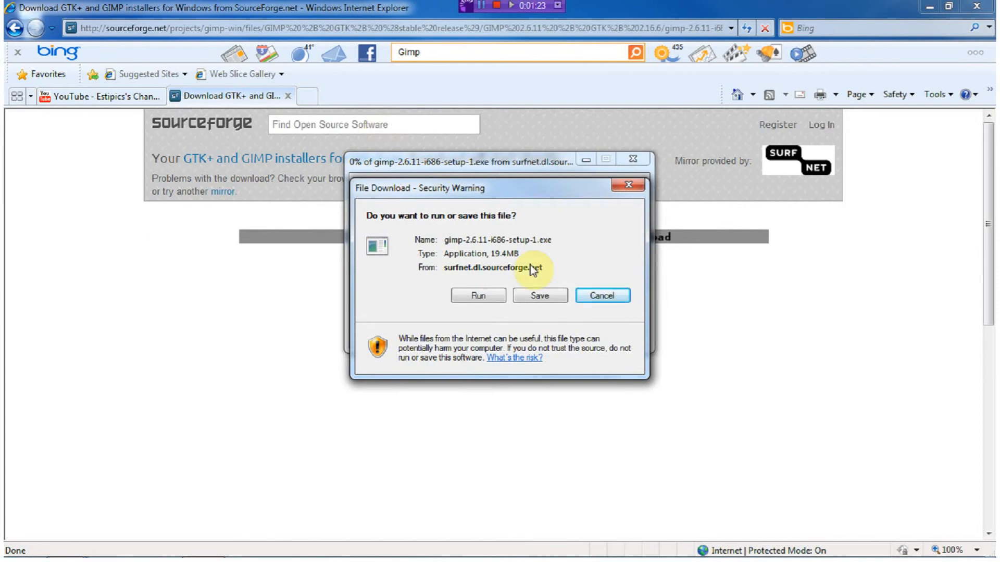
pyautogui.click(601, 294)
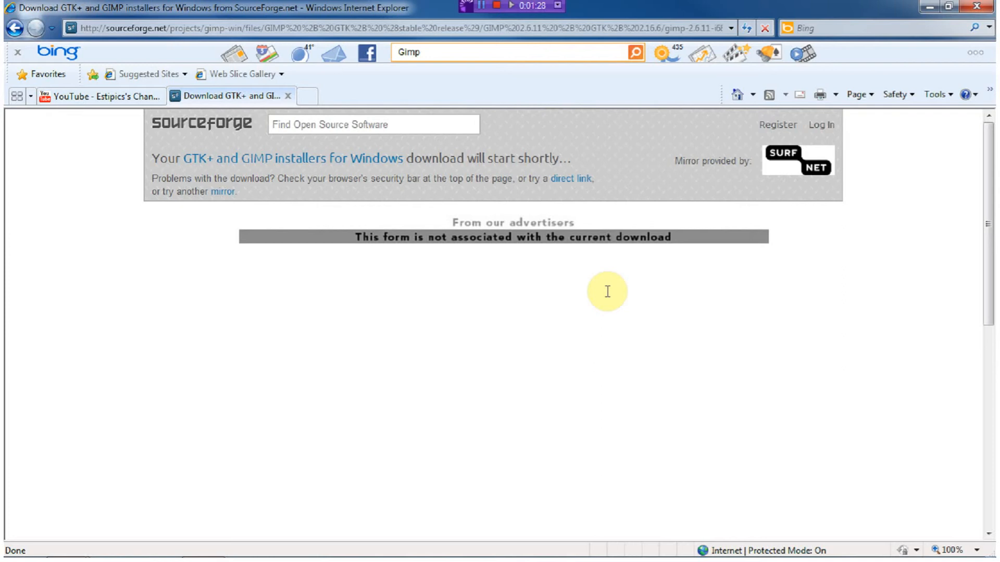
pyautogui.moveTo(562, 298)
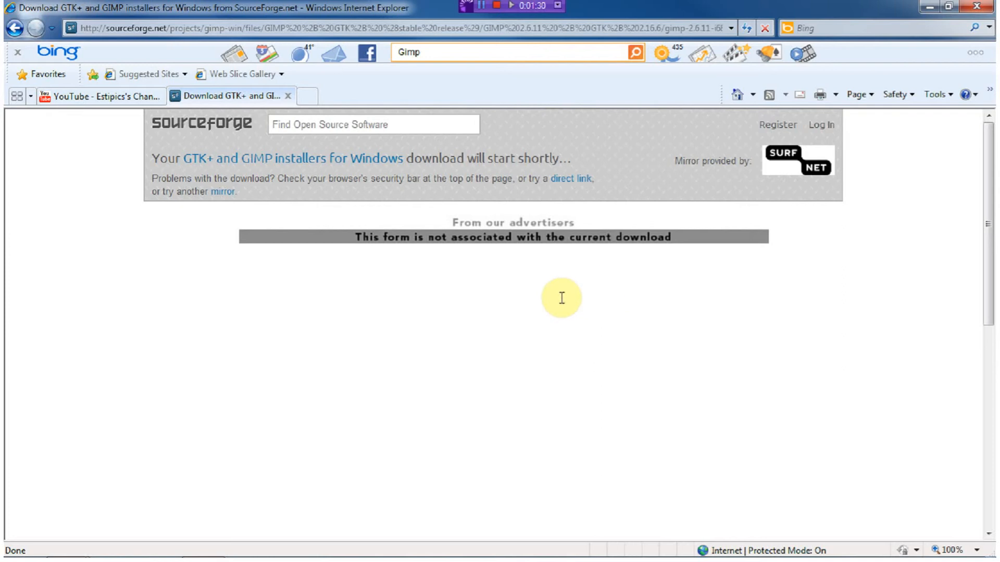
pyautogui.moveTo(845, 9)
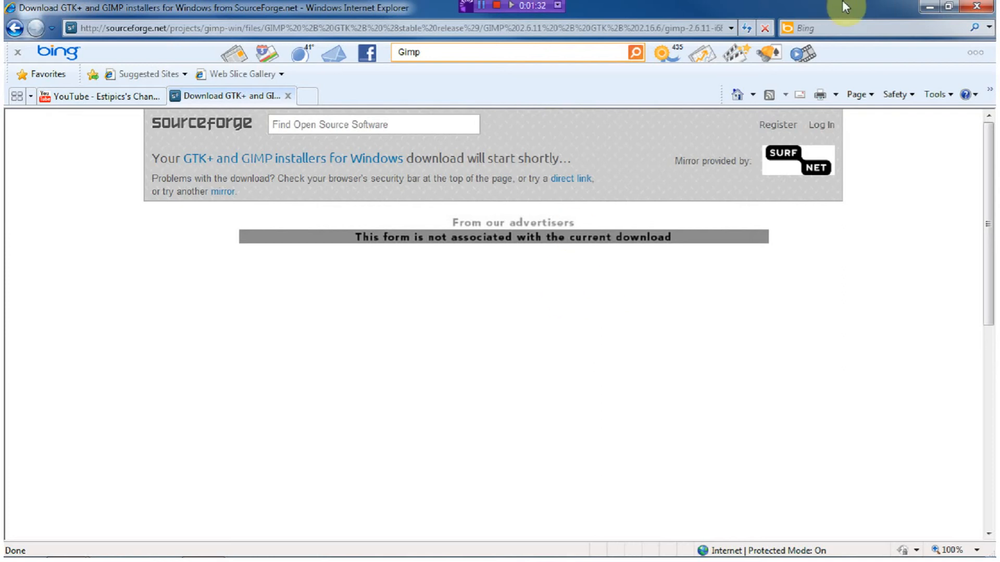
pyautogui.moveTo(690, 54)
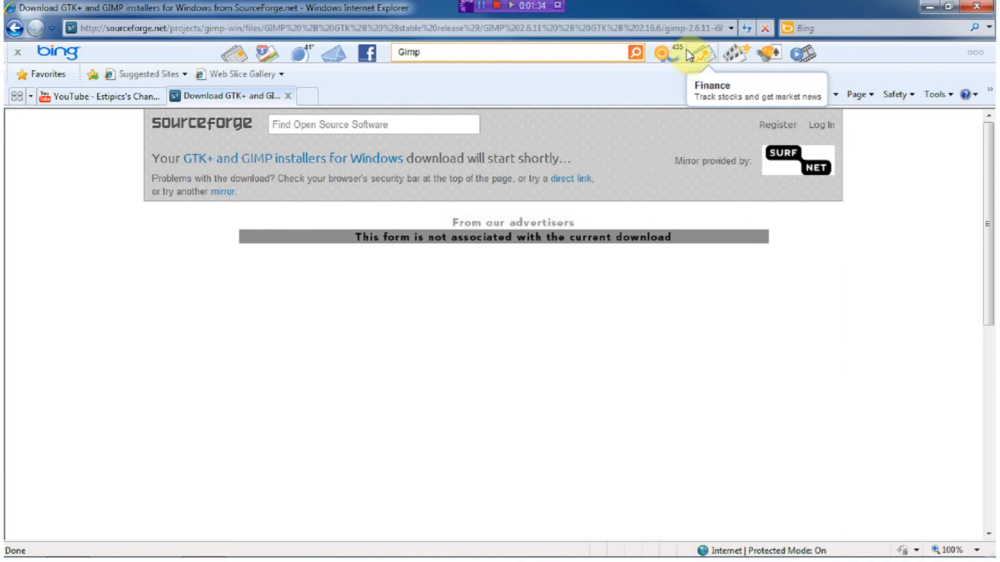
pyautogui.moveTo(681, 13)
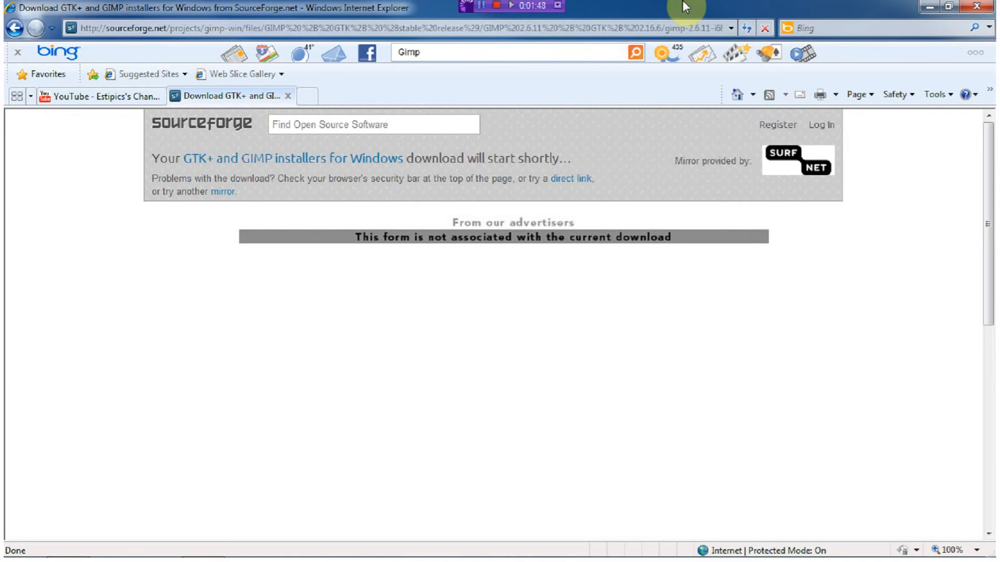
pyautogui.moveTo(604, 19)
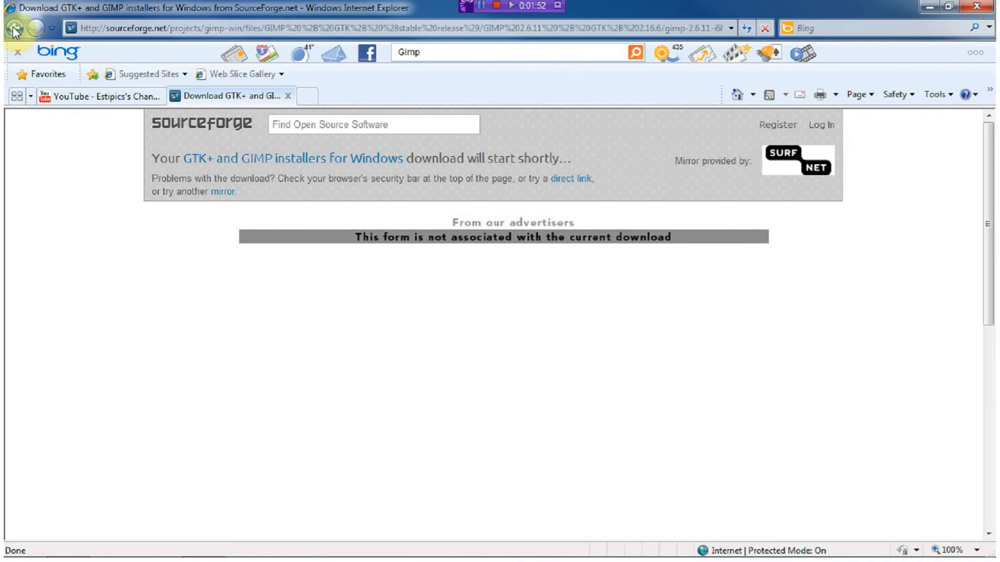
pyautogui.moveTo(12, 30)
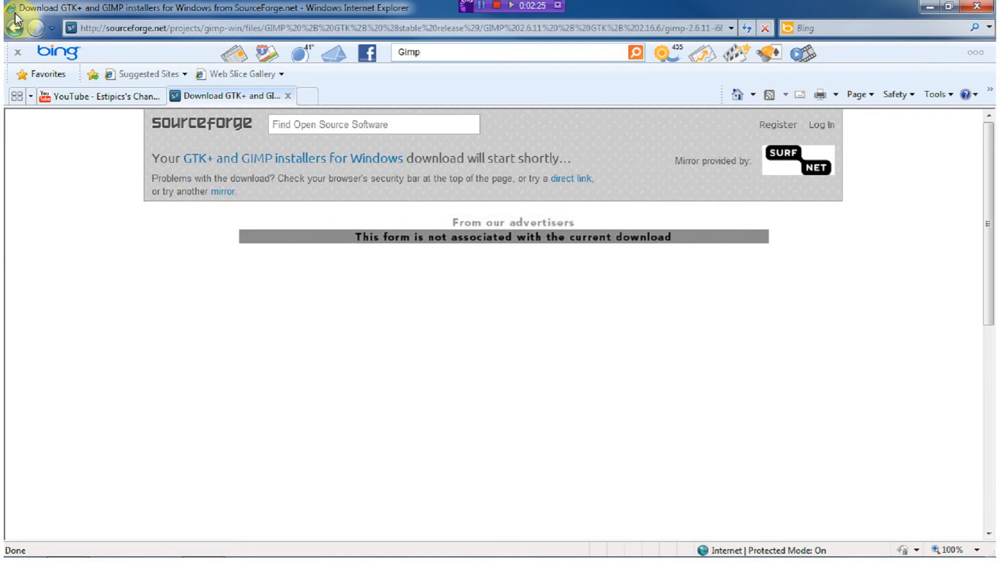
# - Go back through the gimp.org downloads page and open the GIMP for Mac OS X page
pyautogui.click(12, 27)
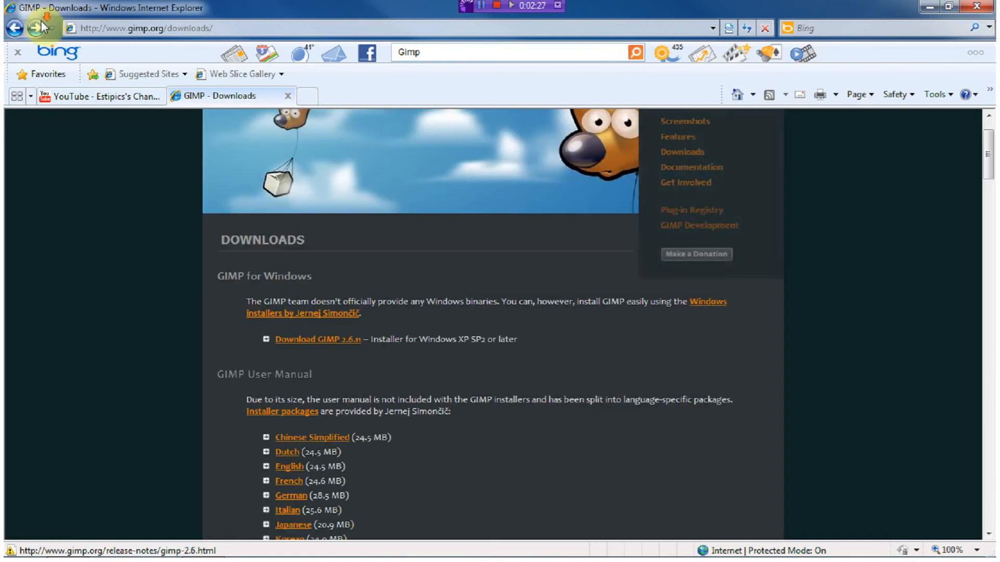
pyautogui.scroll(-3)
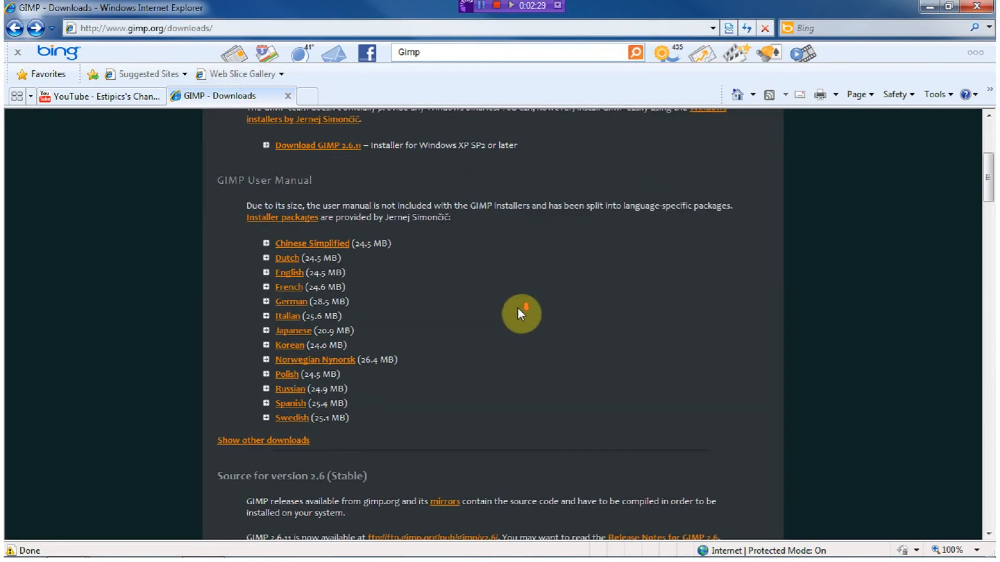
pyautogui.scroll(-3)
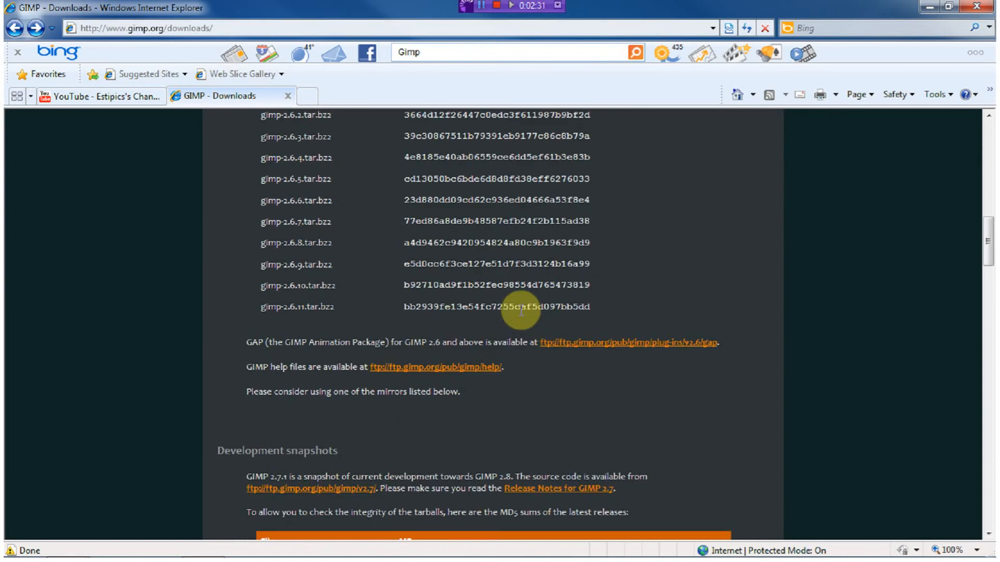
pyautogui.scroll(-3)
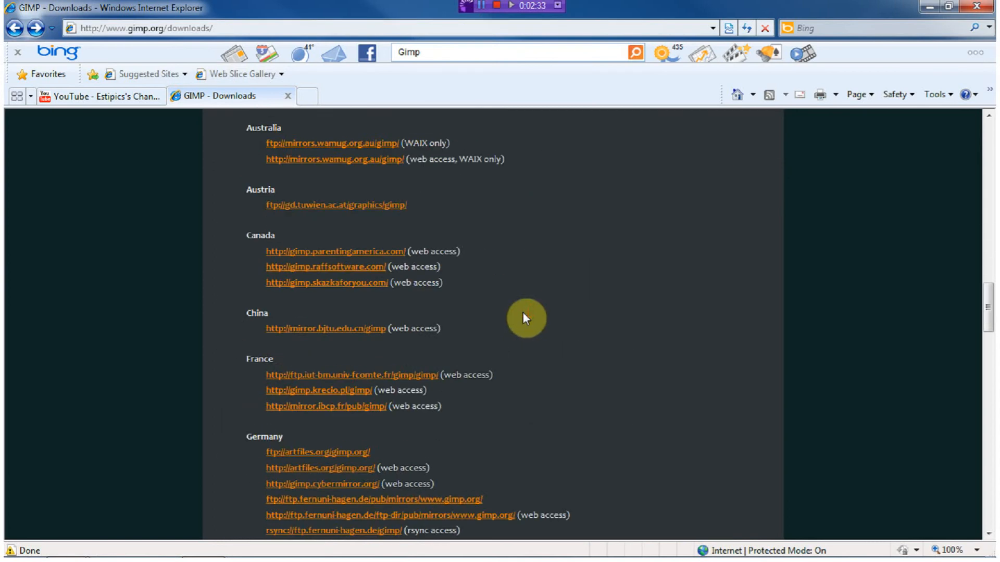
pyautogui.scroll(-3)
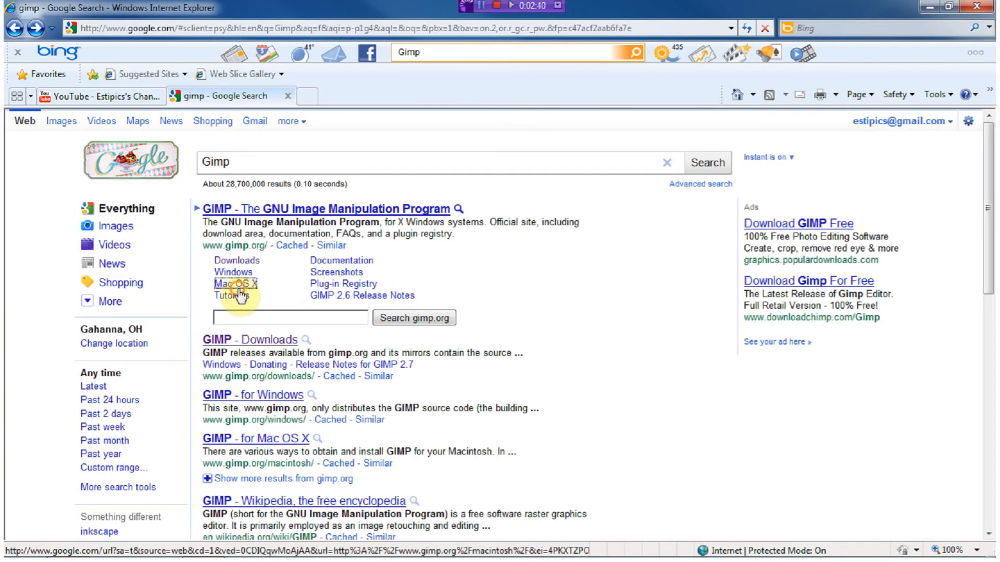
pyautogui.click(236, 283)
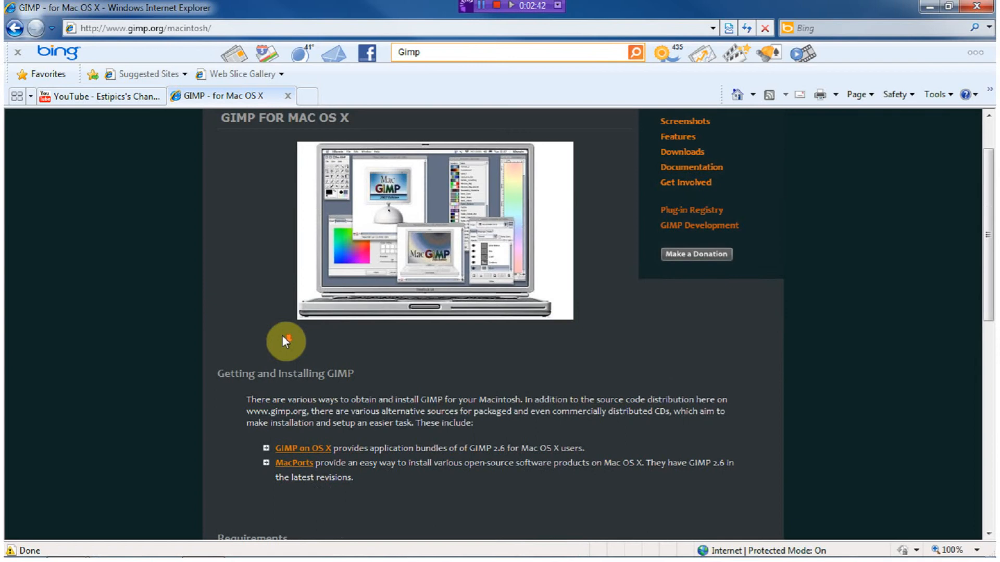
# - Review the GIMP for Mac OS X install options, then close Internet Explorer to the desktop
pyautogui.scroll(-3)
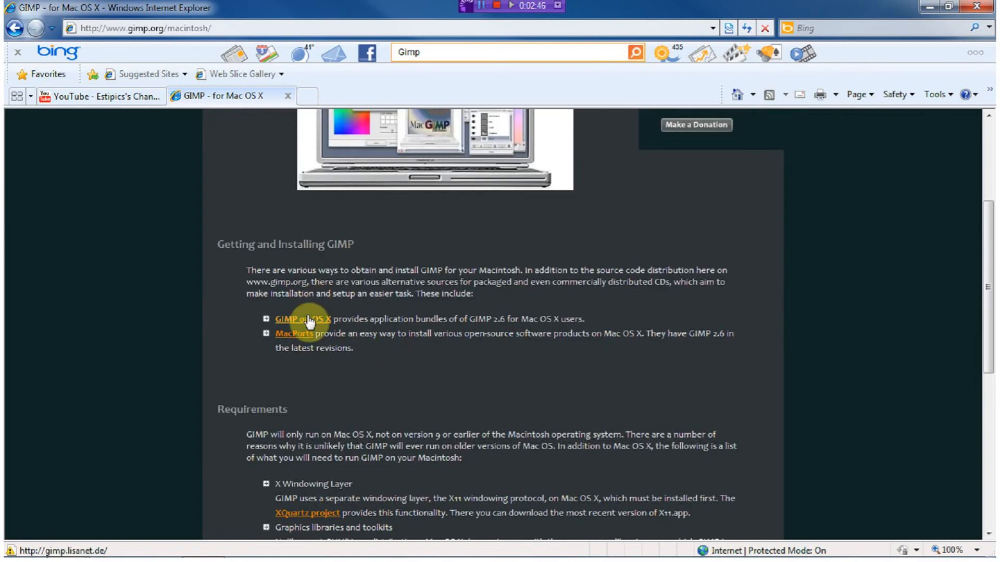
pyautogui.scroll(-3)
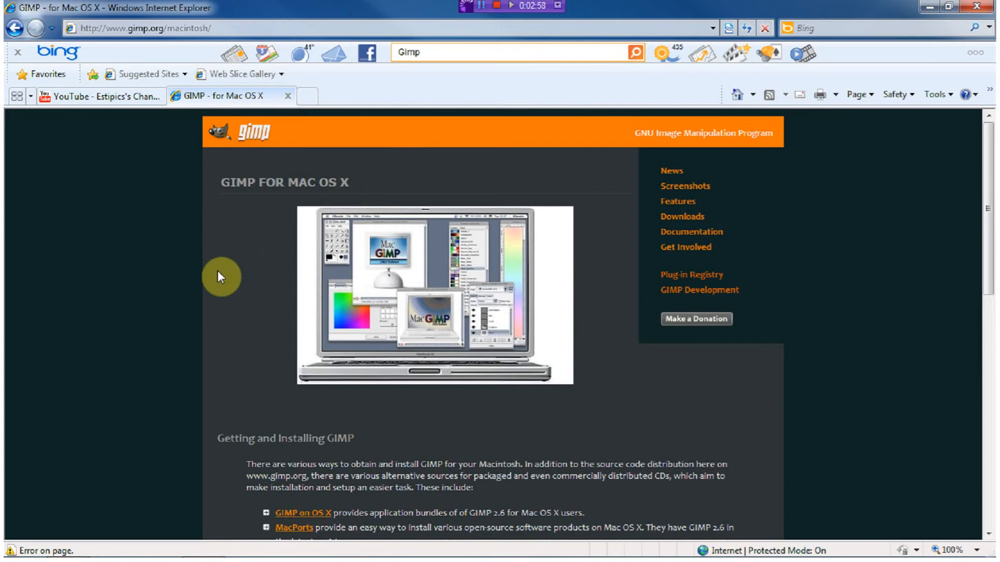
pyautogui.moveTo(229, 234)
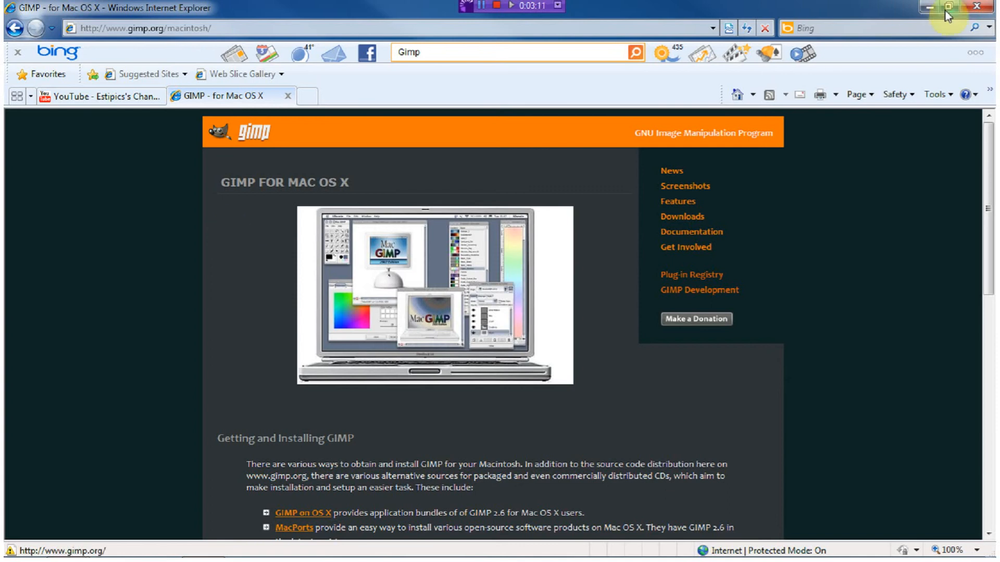
pyautogui.click(924, 7)
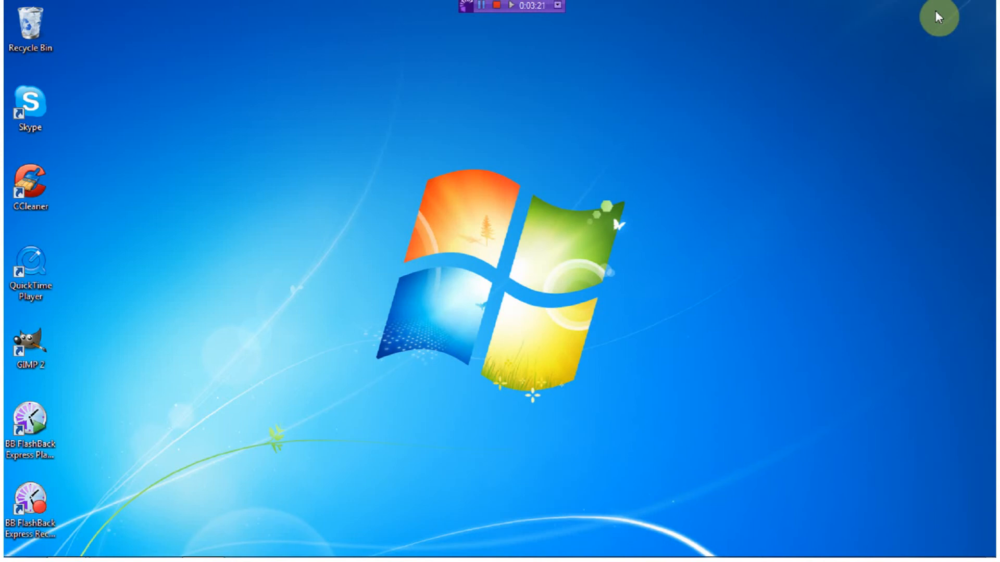
pyautogui.moveTo(180, 512)
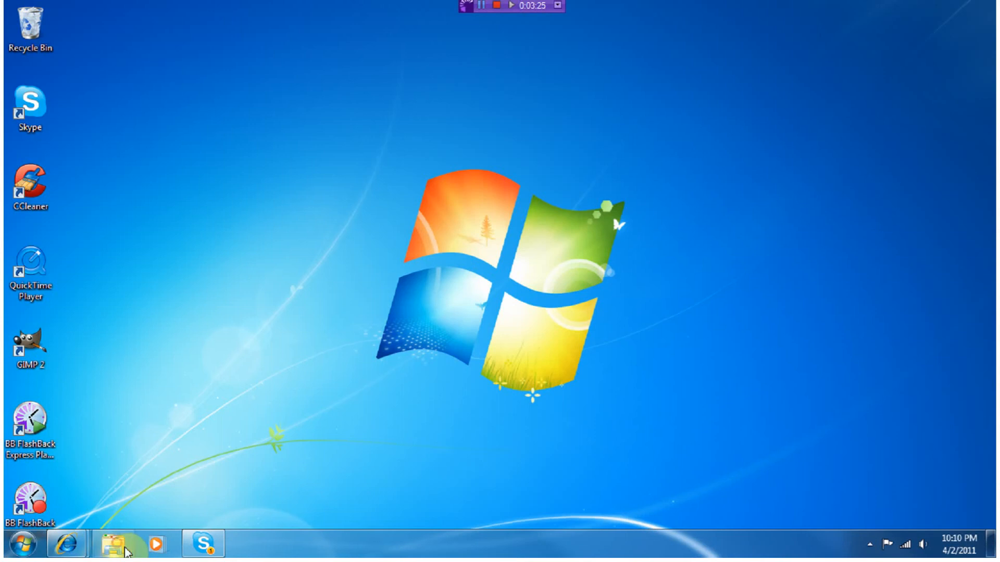
# - Bring up the Pictures library in Windows Explorer from the taskbar
pyautogui.click(110, 544)
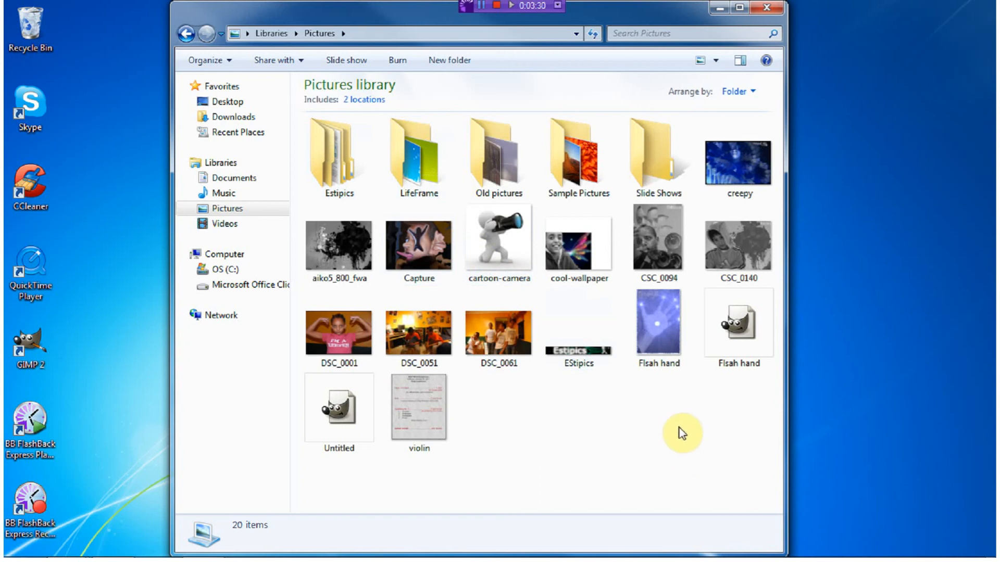
pyautogui.doubleClick(657, 241)
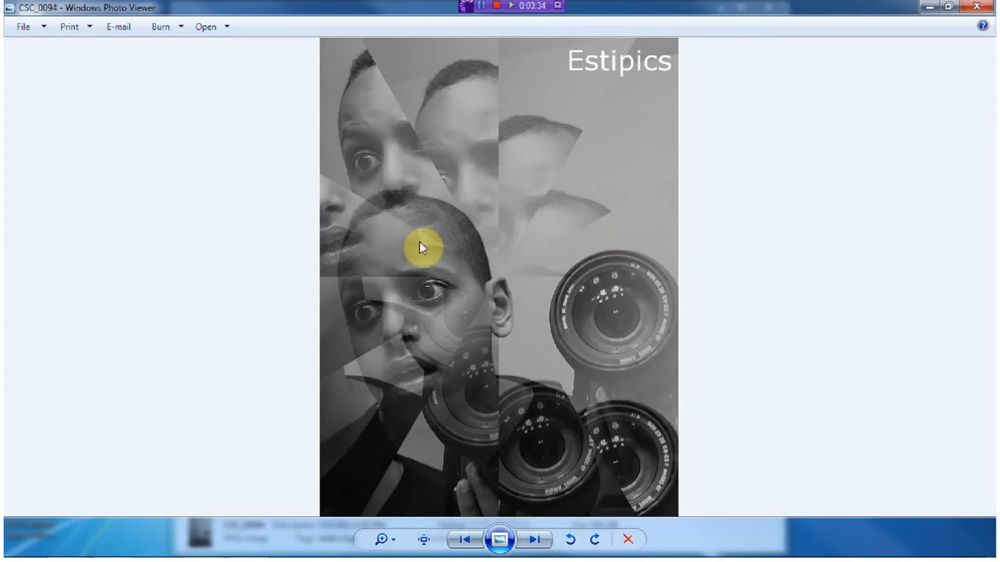
pyautogui.moveTo(528, 218)
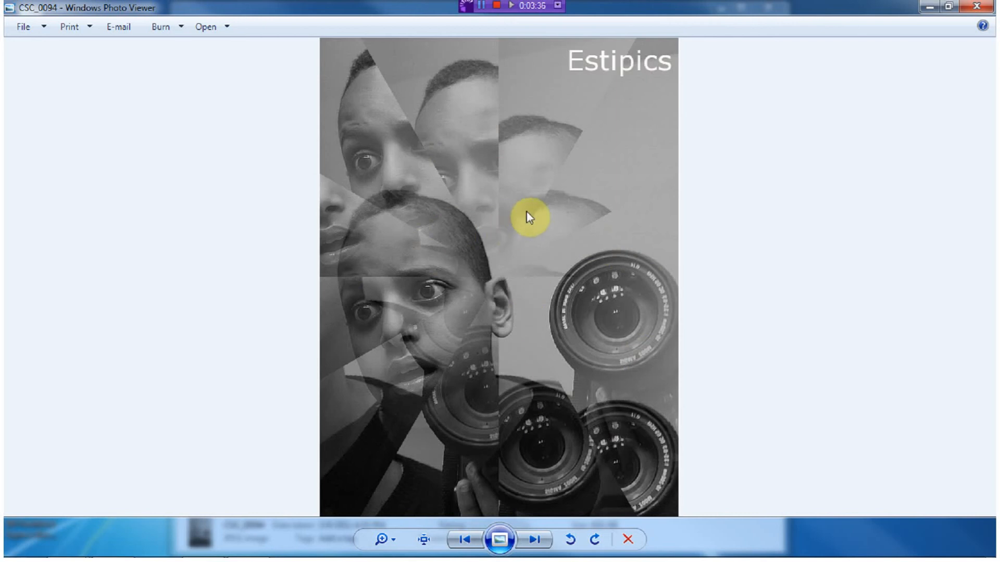
pyautogui.moveTo(625, 53)
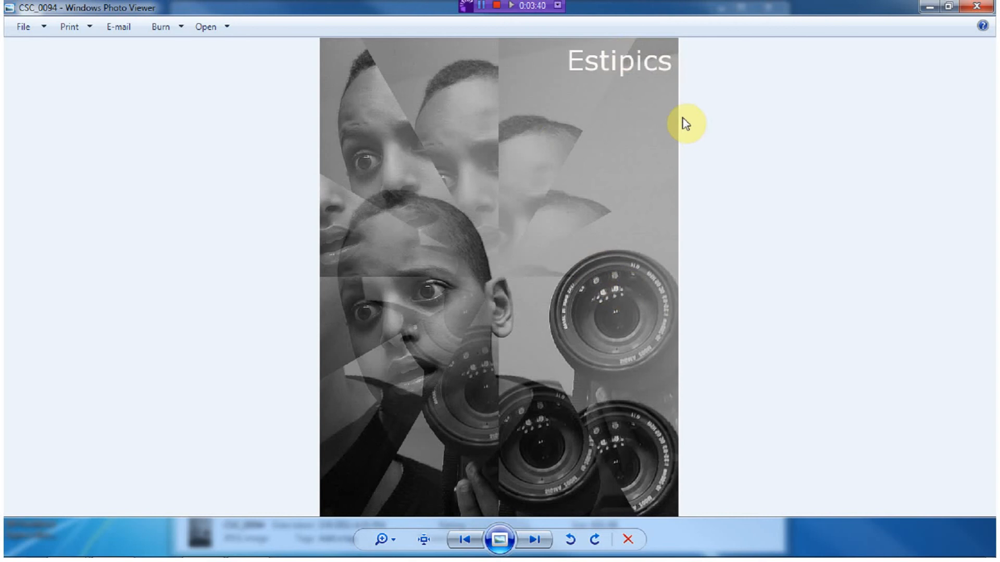
pyautogui.moveTo(747, 42)
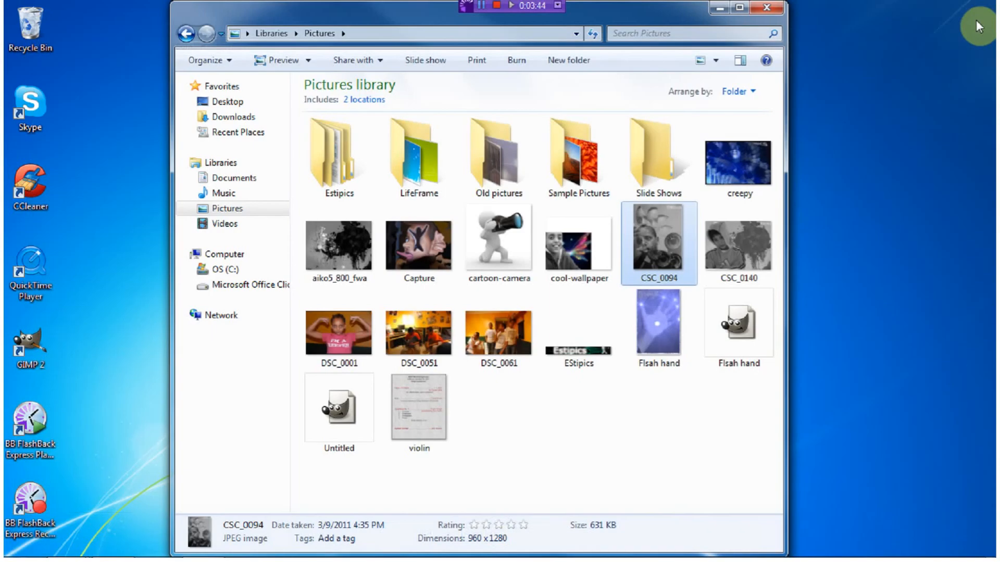
pyautogui.moveTo(796, 210)
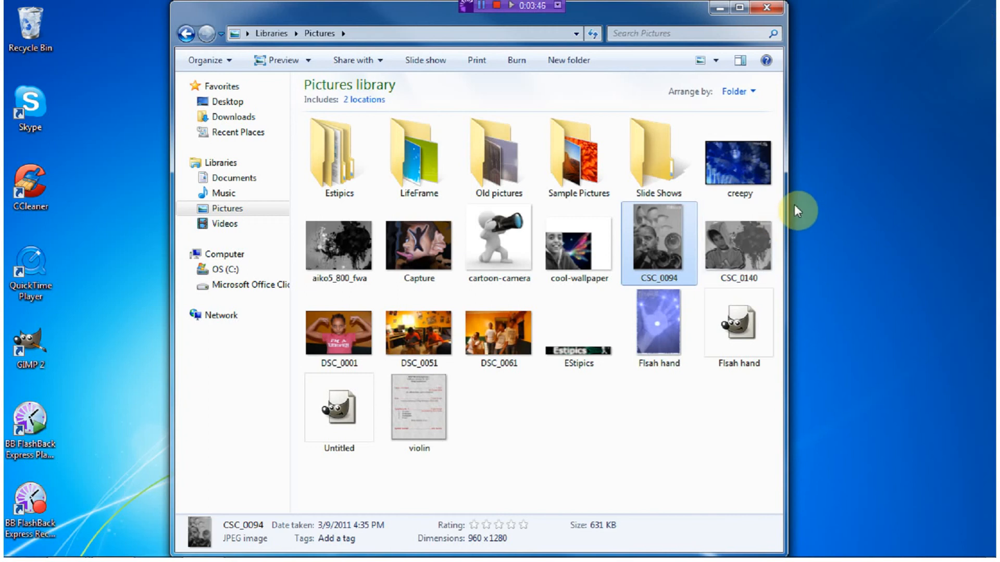
pyautogui.click(498, 333)
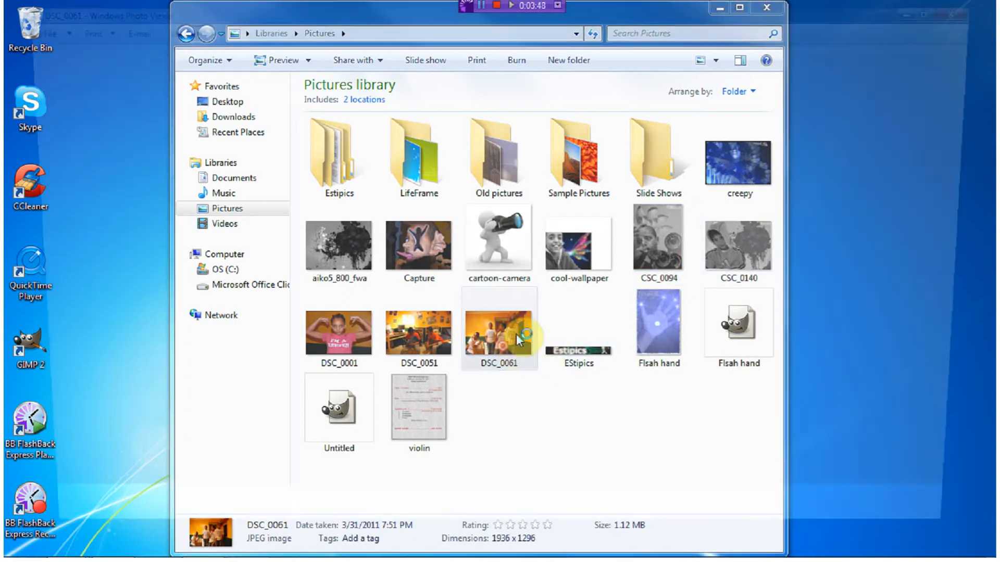
pyautogui.doubleClick(499, 331)
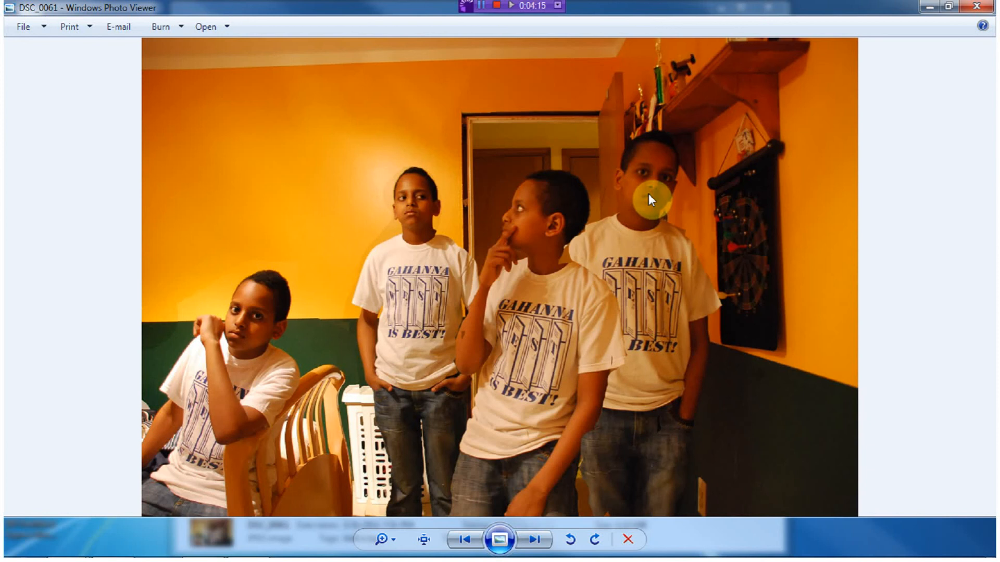
pyautogui.moveTo(814, 8)
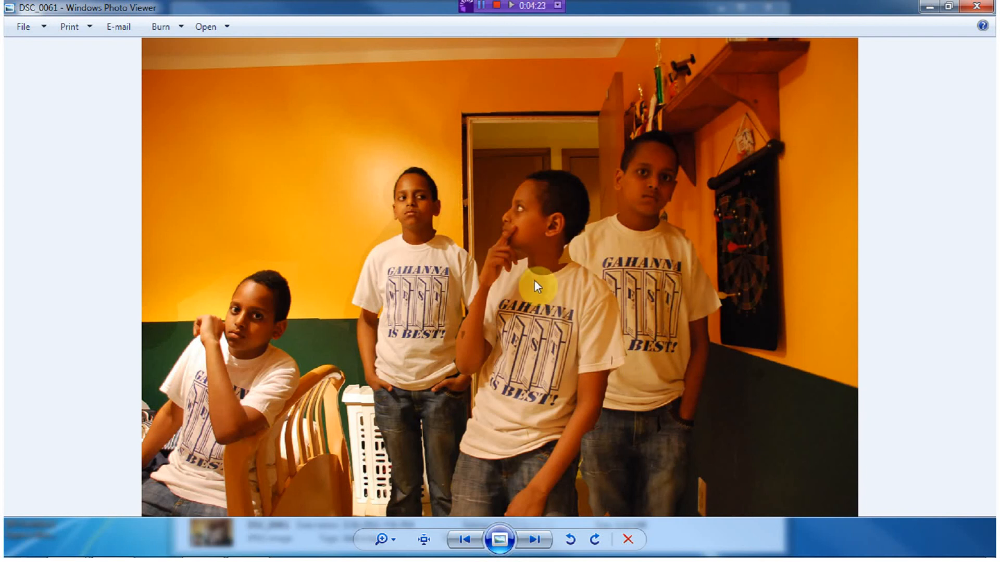
pyautogui.moveTo(875, 354)
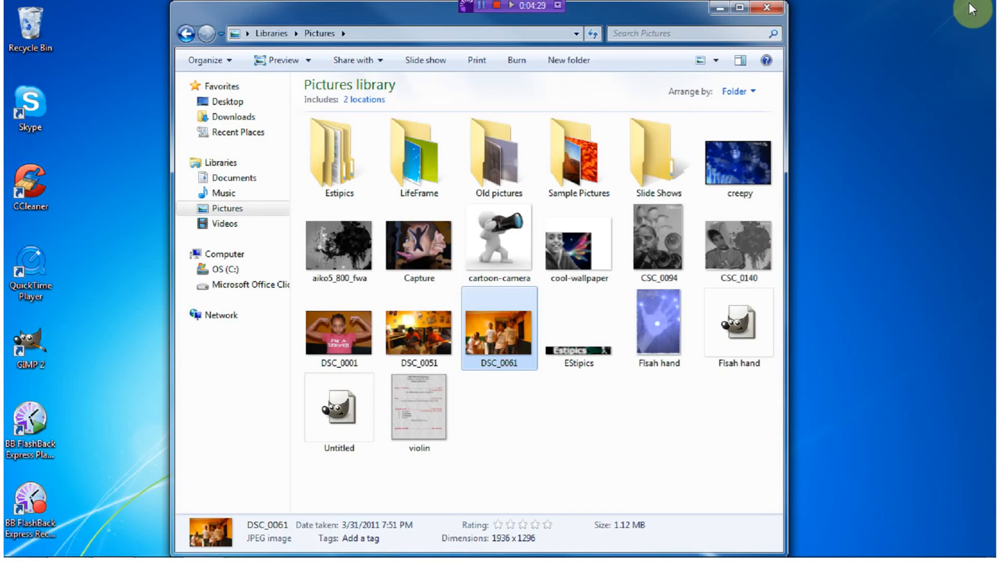
pyautogui.moveTo(720, 360)
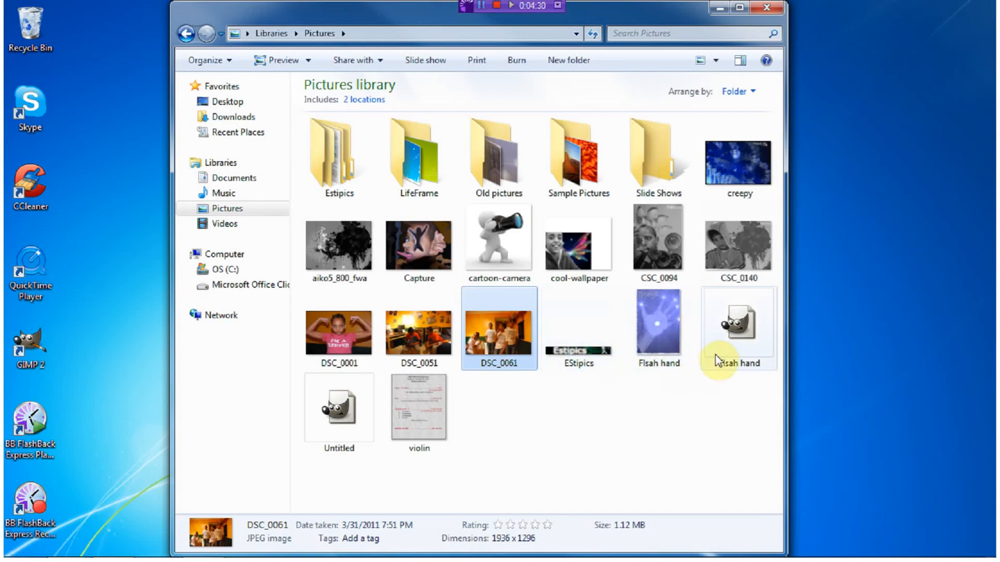
pyautogui.moveTo(781, 318)
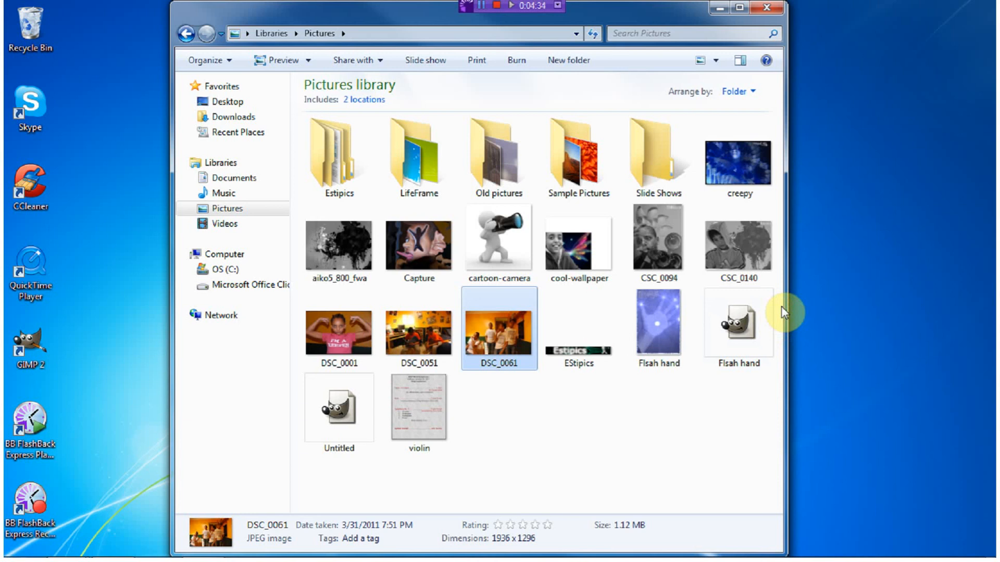
pyautogui.doubleClick(737, 324)
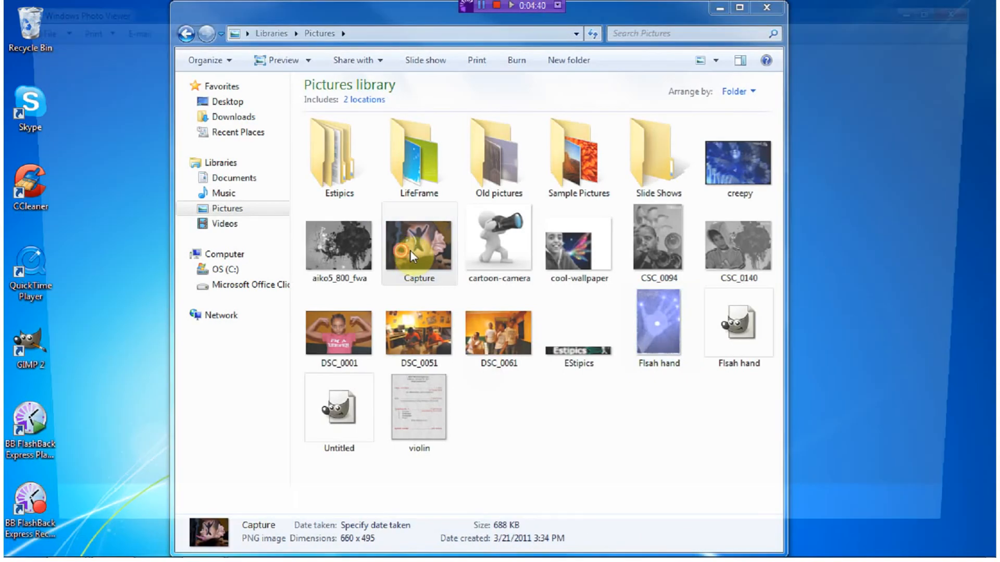
pyautogui.doubleClick(418, 246)
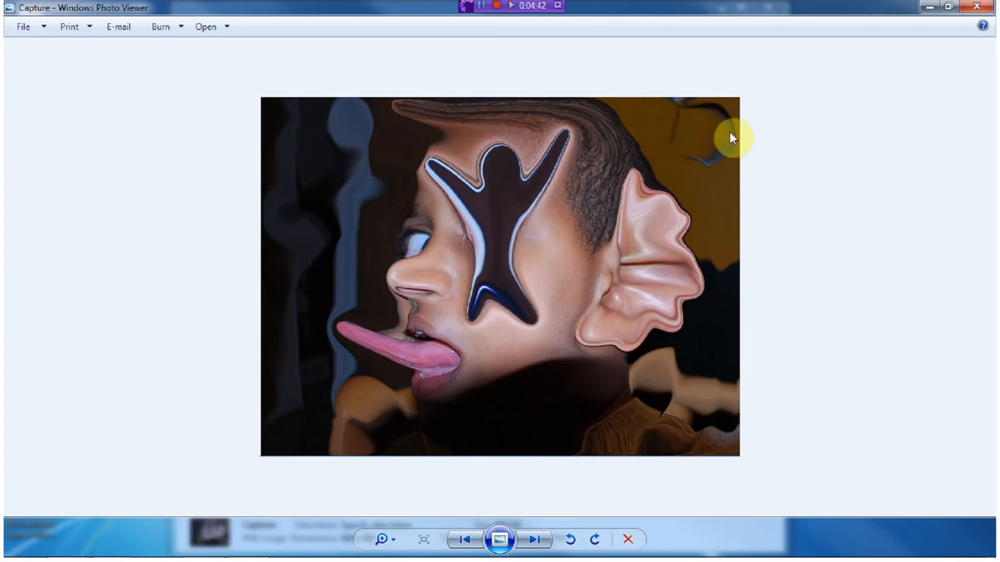
pyautogui.moveTo(773, 103)
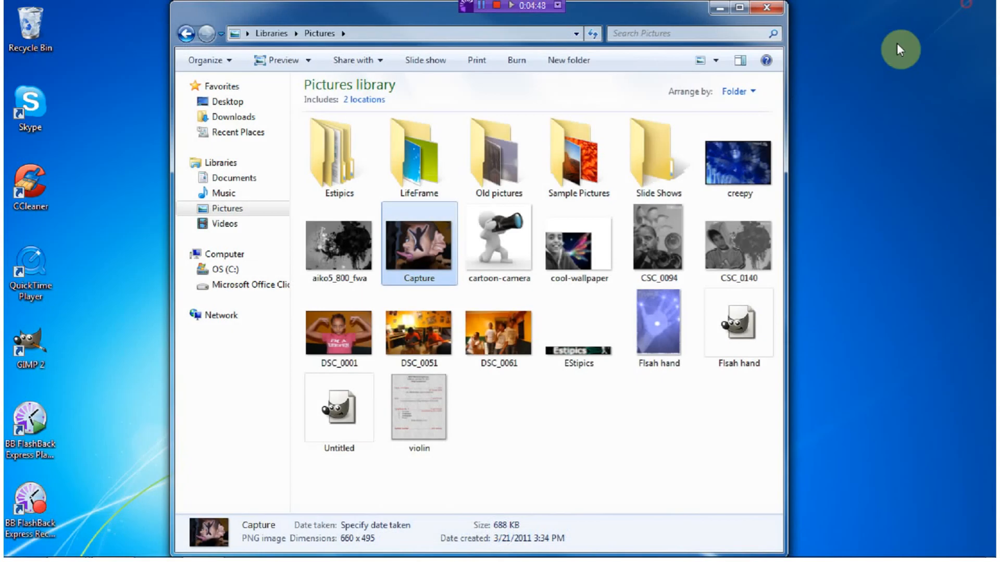
pyautogui.moveTo(808, 140)
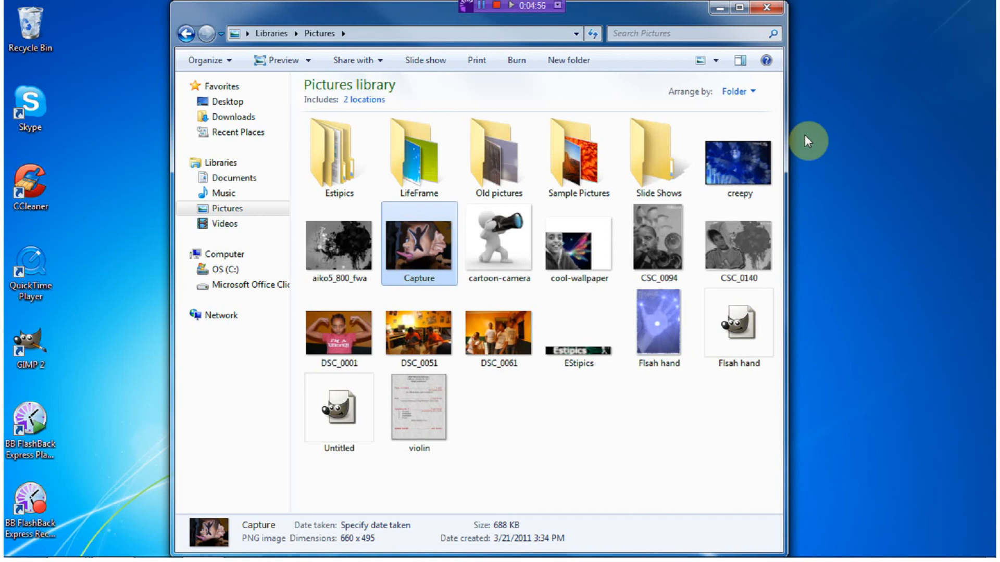
# - Close the Pictures library window, leaving the Windows 7 desktop showing
pyautogui.doubleClick(737, 164)
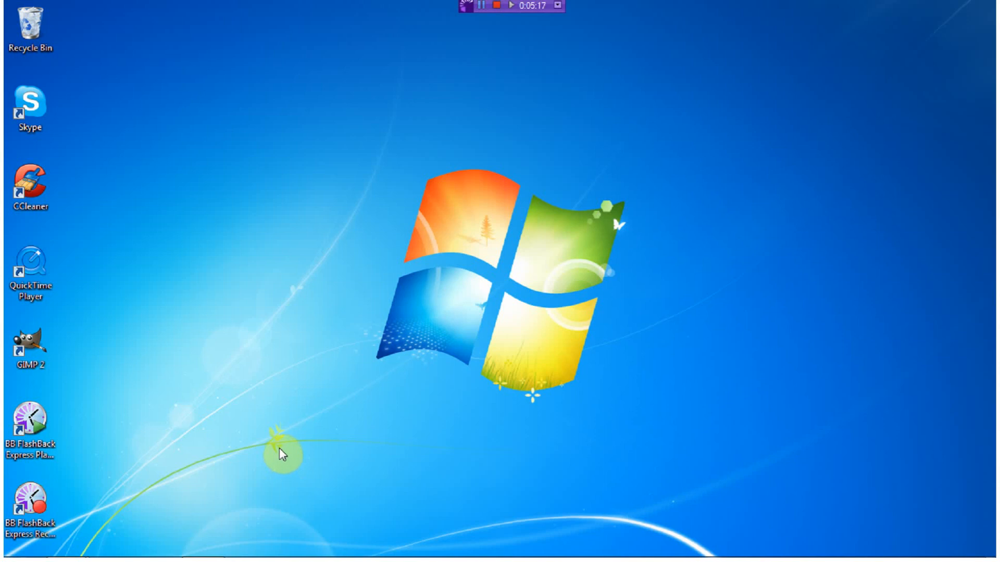
pyautogui.moveTo(350, 96)
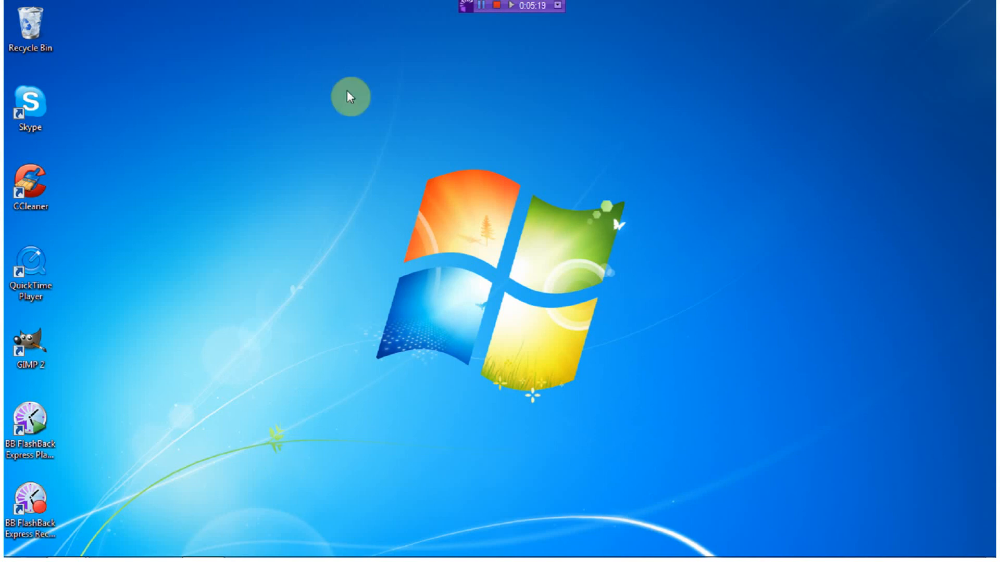